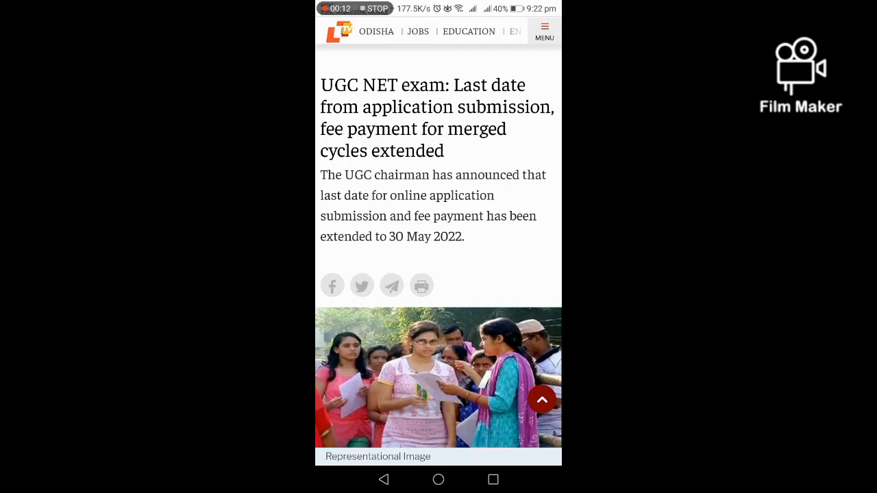
Step: Scroll the OdishaTV article past the byline and ad to Trending News and Read More
scroll("down", 3)
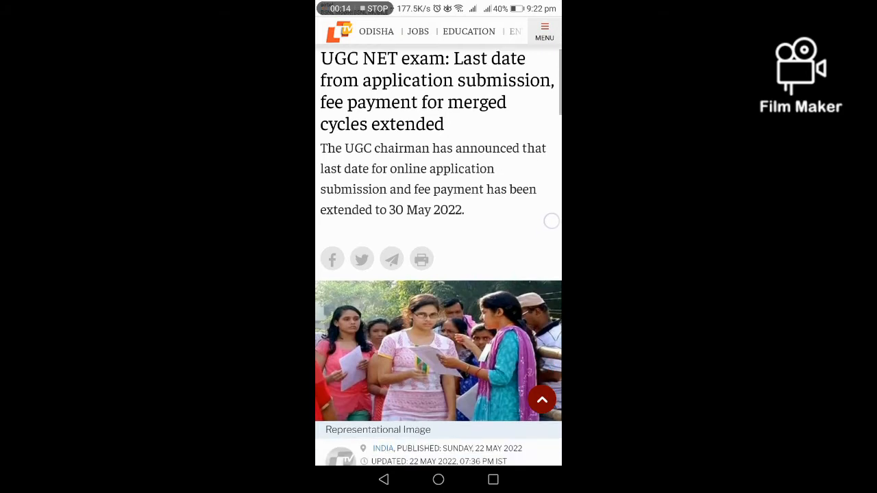
scroll("down", 3)
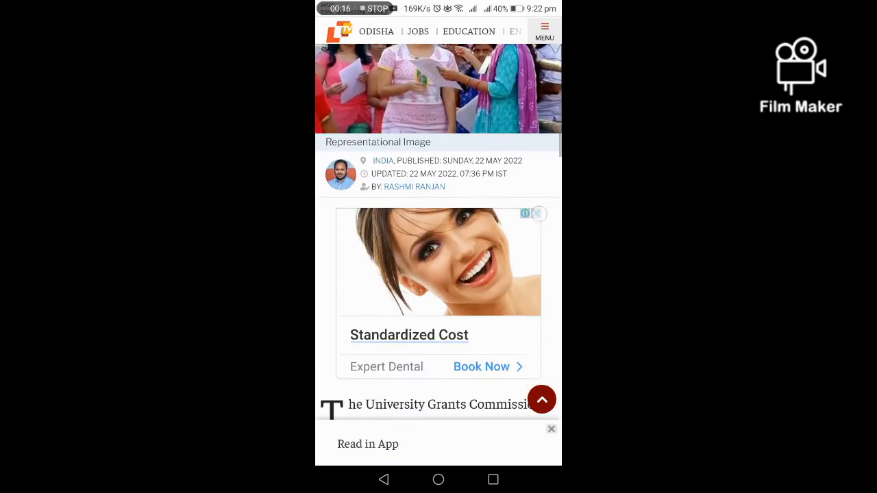
scroll("down", 3)
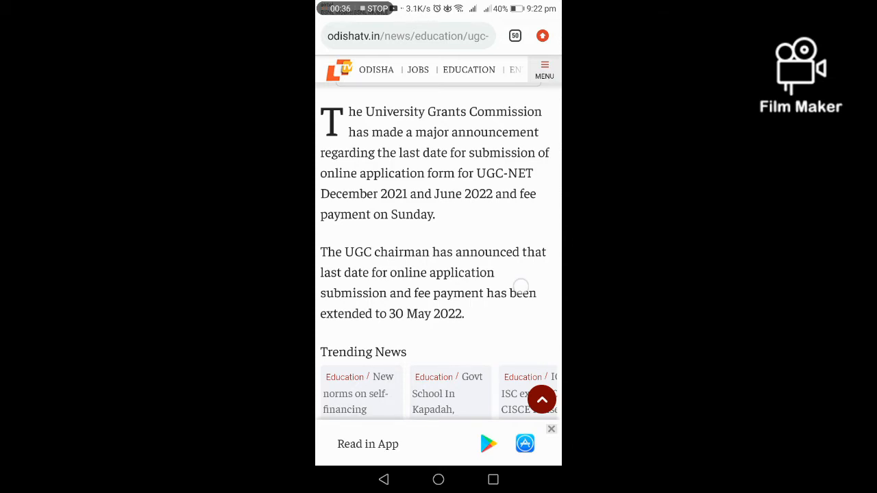
scroll("down", 3)
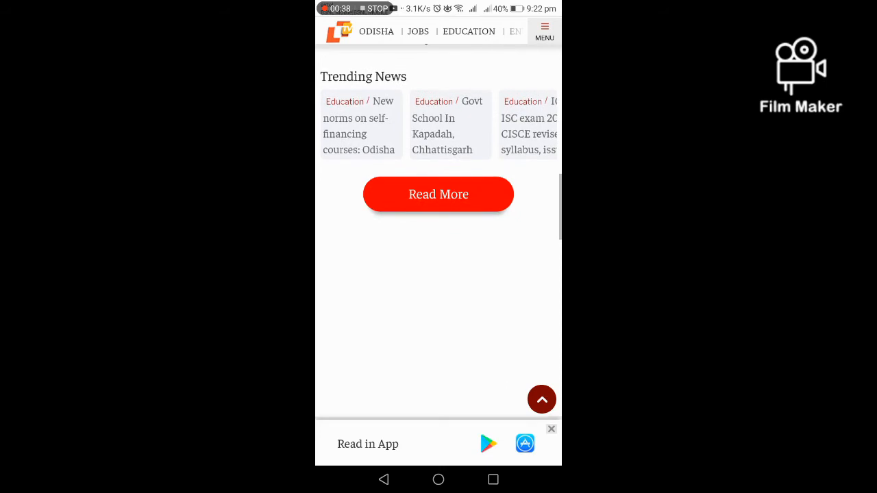
Step: Open the India.com UGC NET 2022 article and read down to the chairman's 30 May deadline tweet
left_click(438, 194)
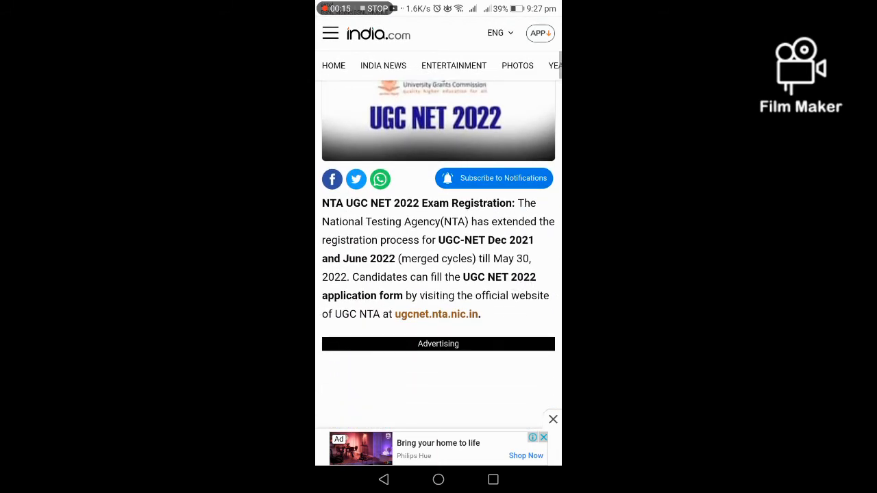
scroll("down", 3)
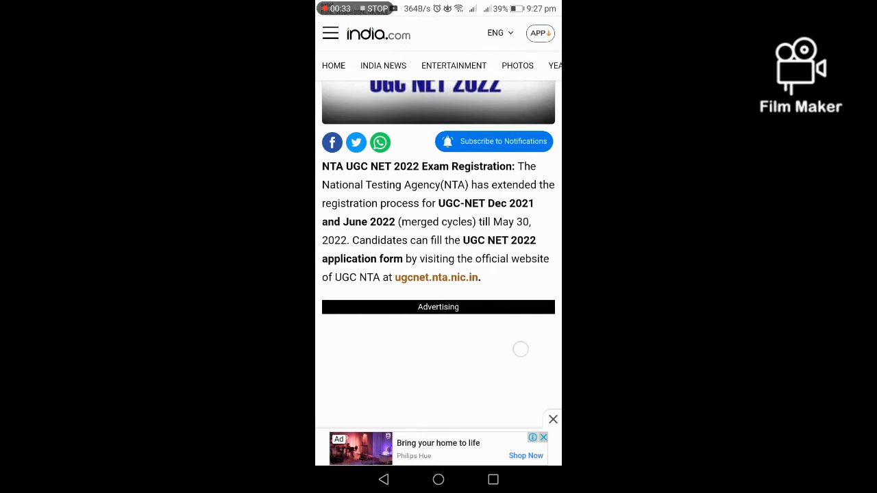
scroll("down", 3)
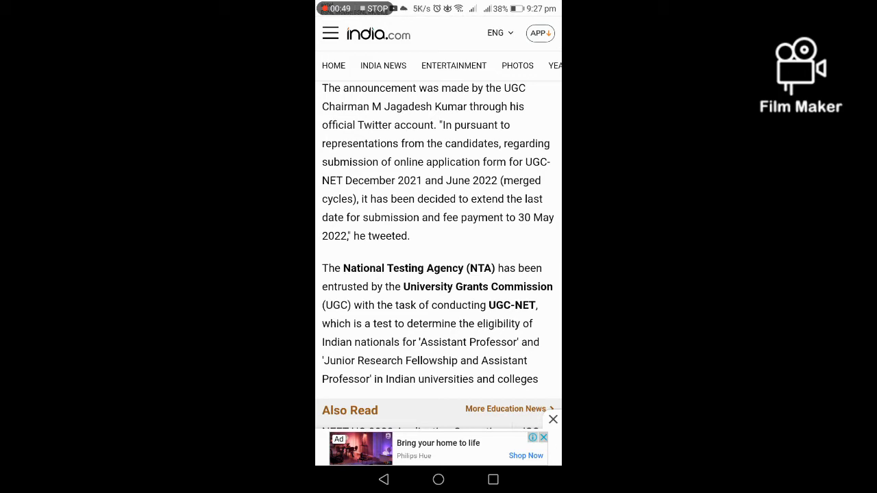
Step: Scroll past the NTA paragraph and Also Read box to the How to Apply for NTA UGC NET heading
scroll("down", 3)
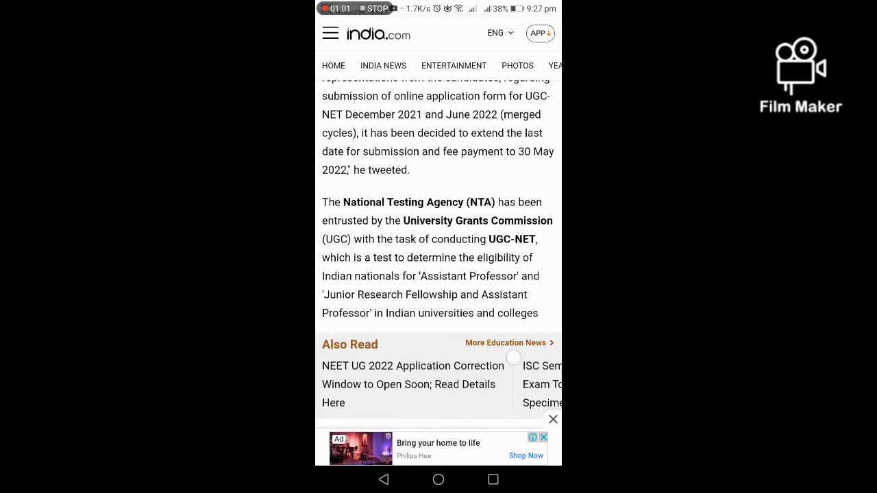
scroll("down", 3)
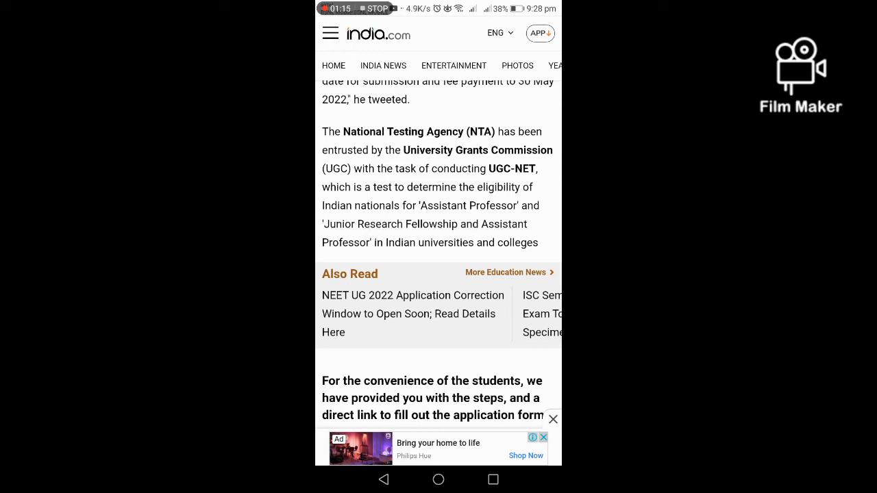
scroll("down", 3)
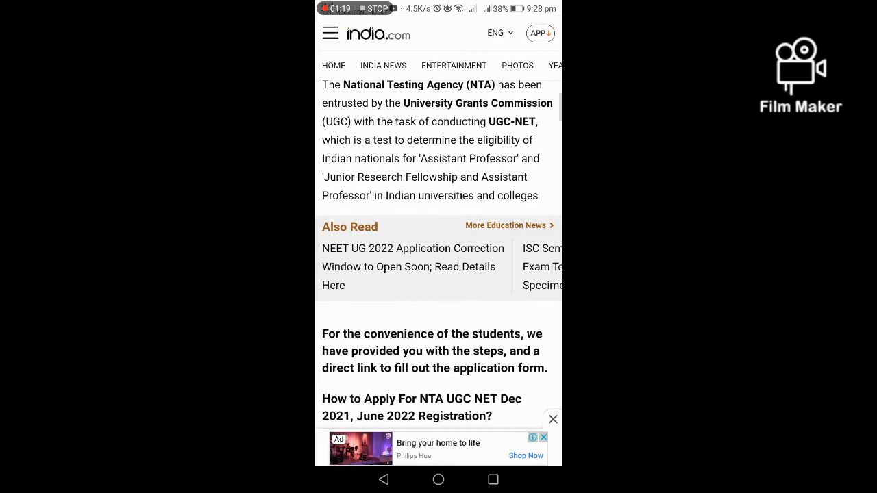
scroll("down", 3)
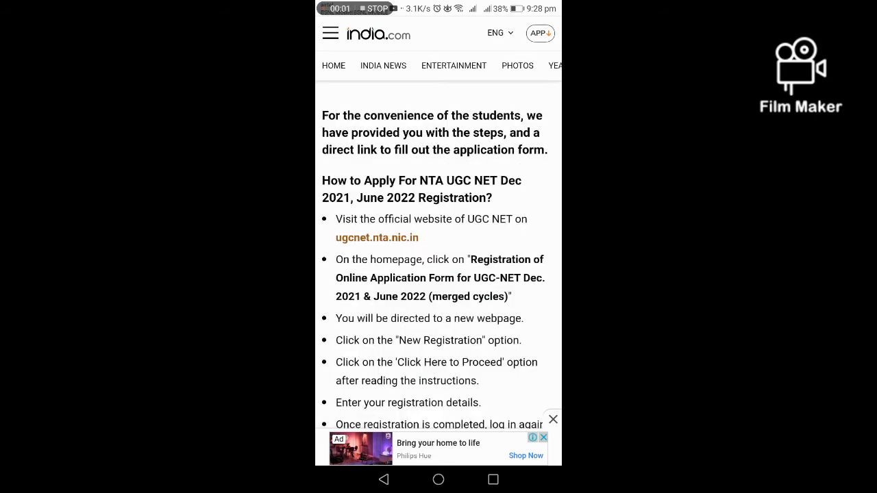
Step: Read through the How to Apply bullet list to the printout step and Apply Online heading
left_click(495, 346)
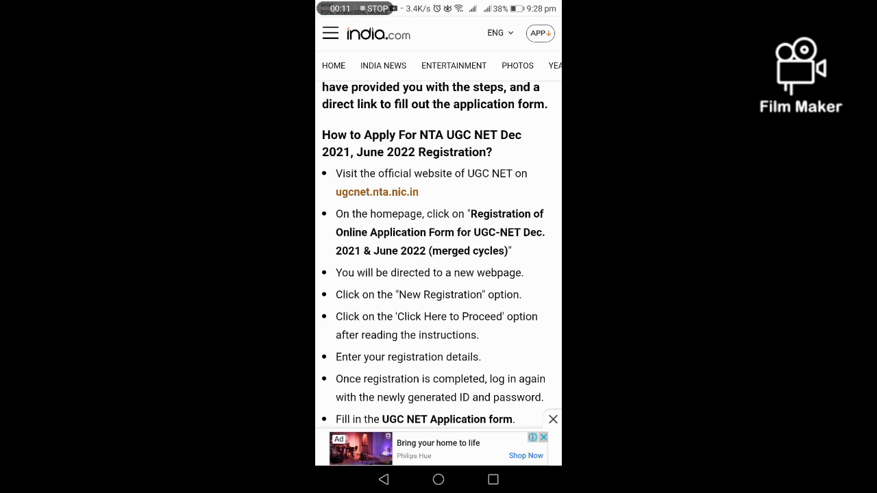
scroll("down", 3)
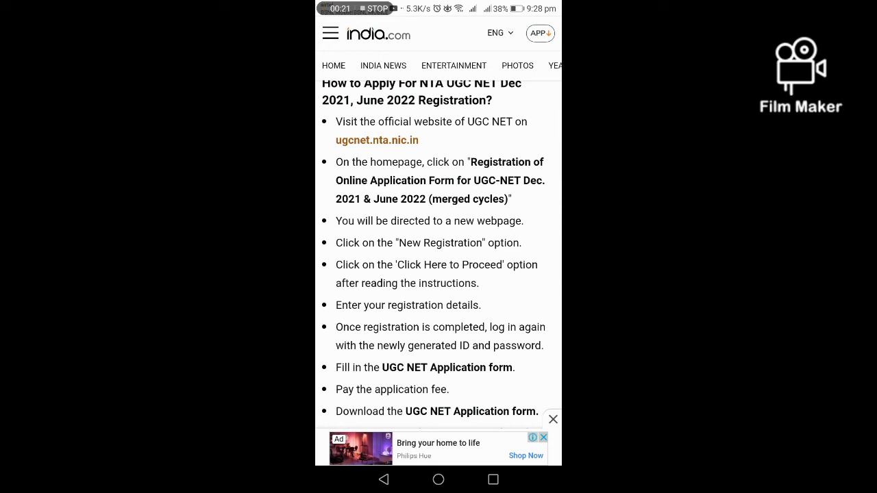
scroll("down", 3)
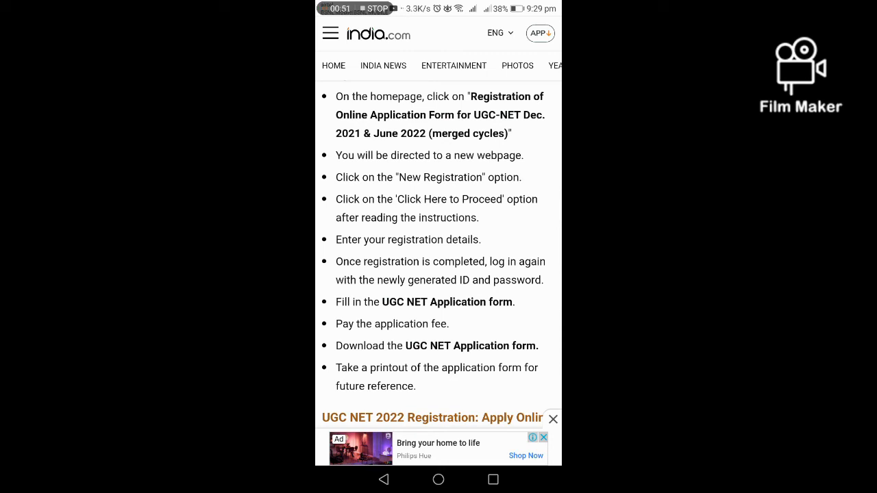
Step: Scroll to the fee list (Rs 1100, Rs 550, Rs 275), contact details and publish/update dates
scroll("down", 3)
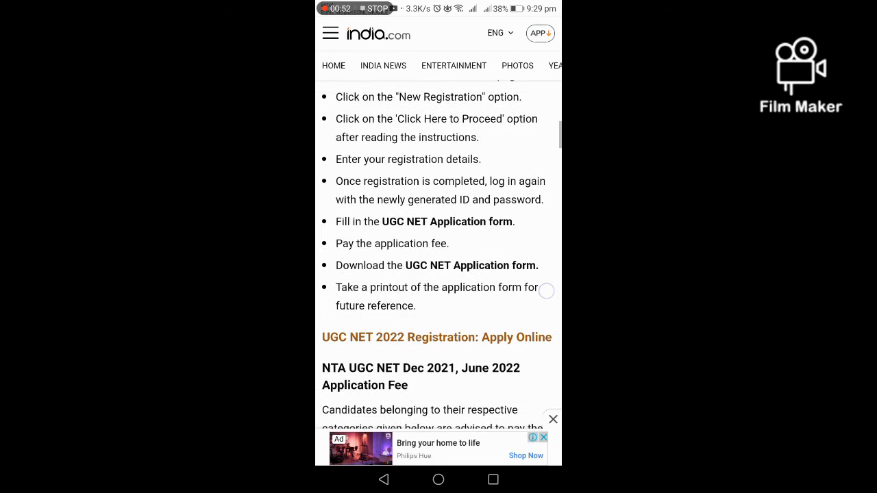
scroll("down", 3)
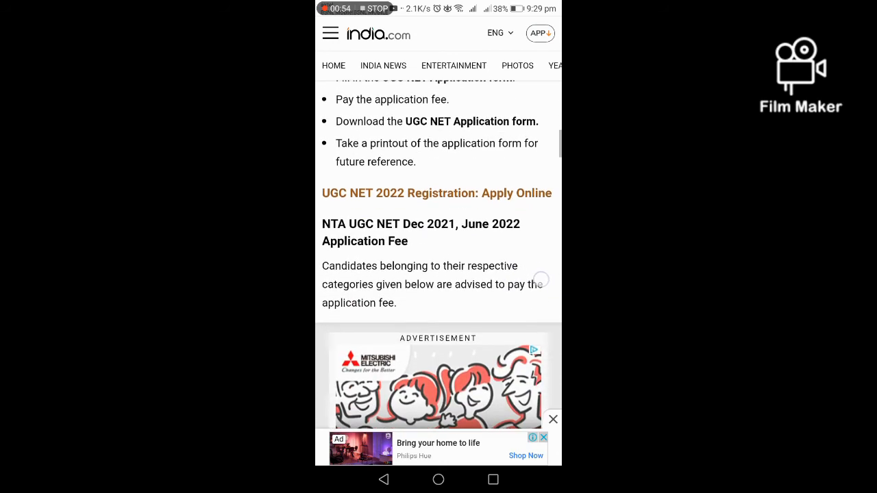
scroll("down", 3)
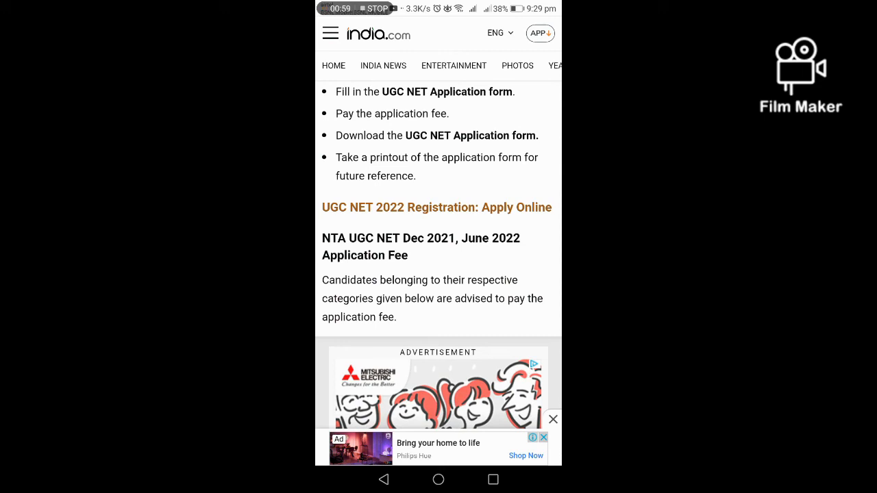
scroll("down", 3)
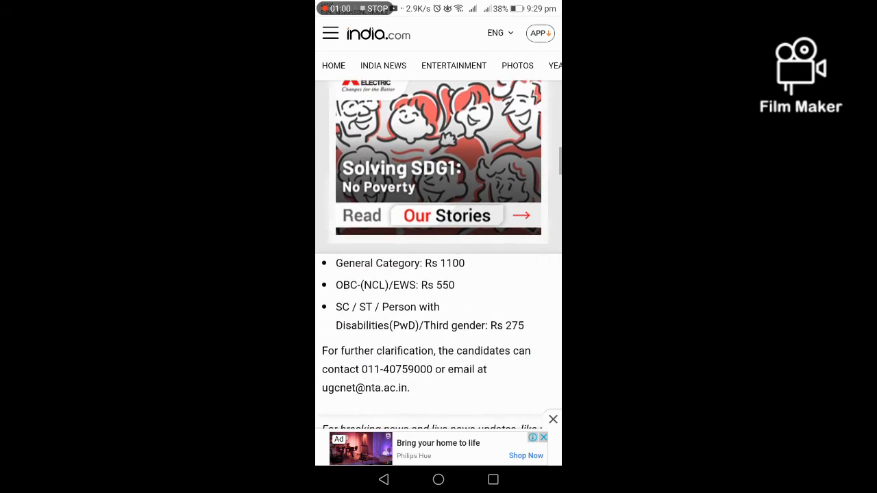
scroll("down", 3)
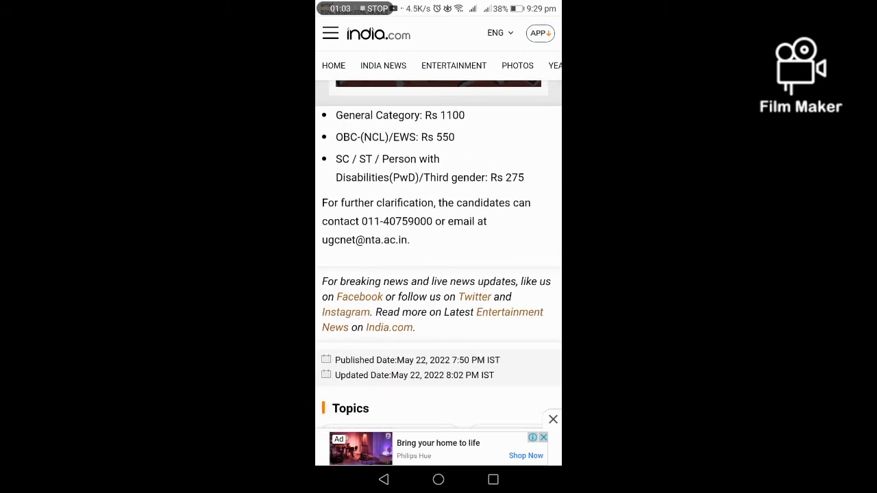